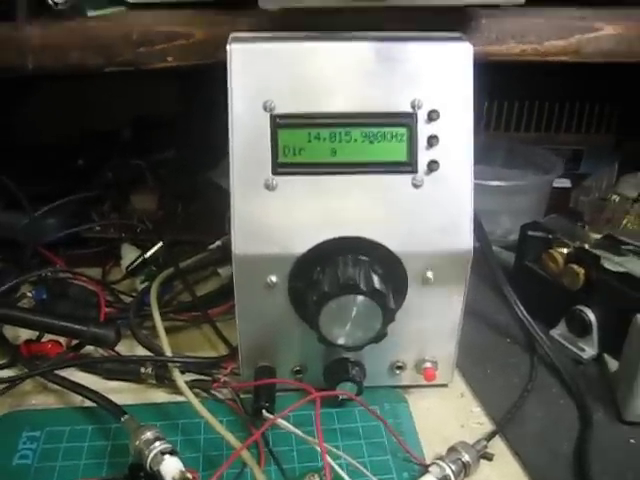
mouse_move(320, 240)
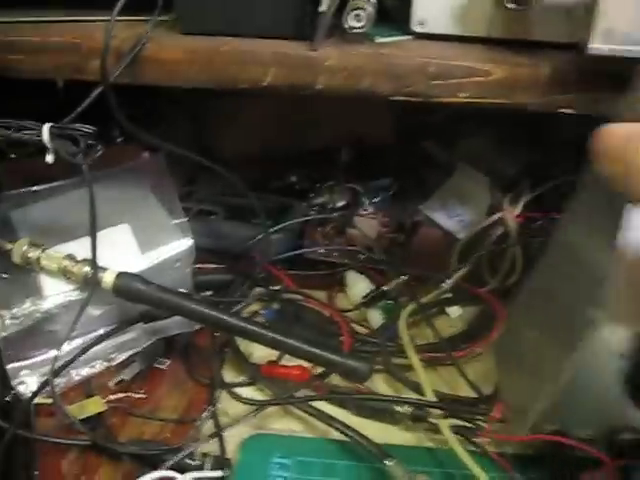